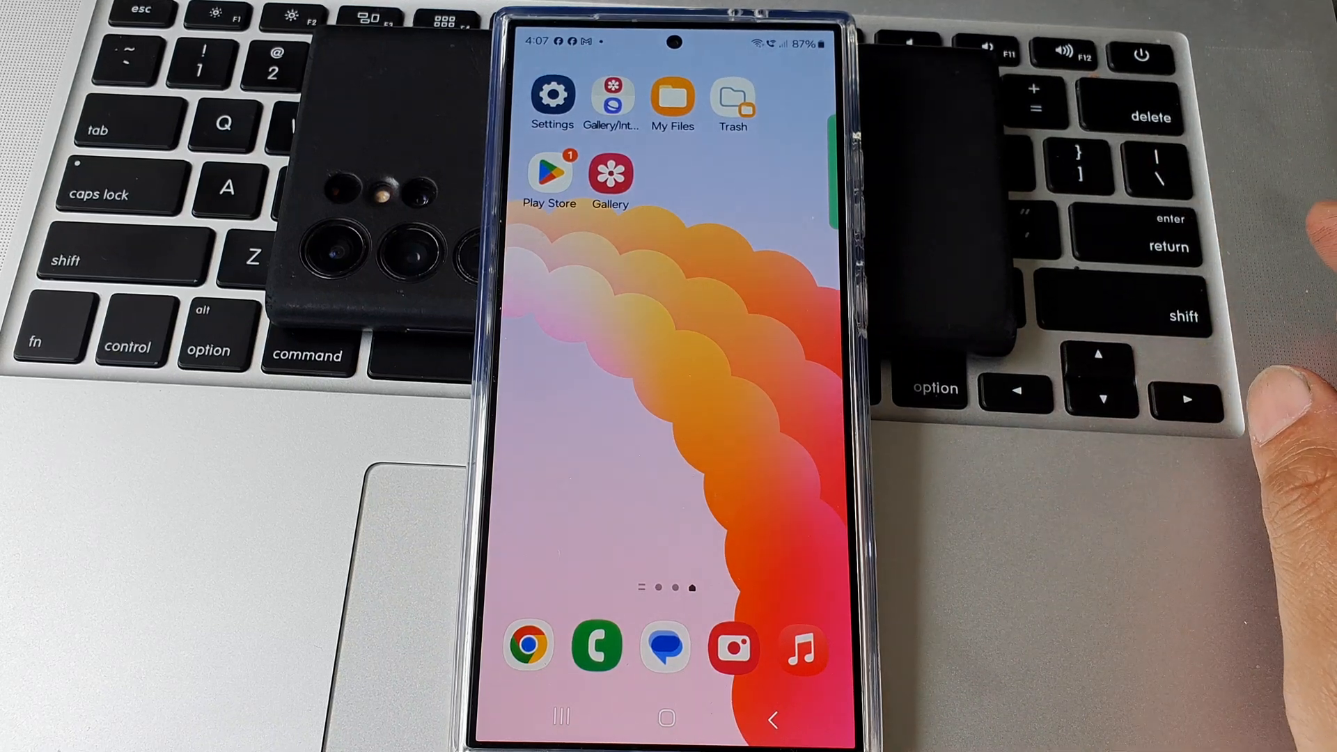
mouse_move(1236, 384)
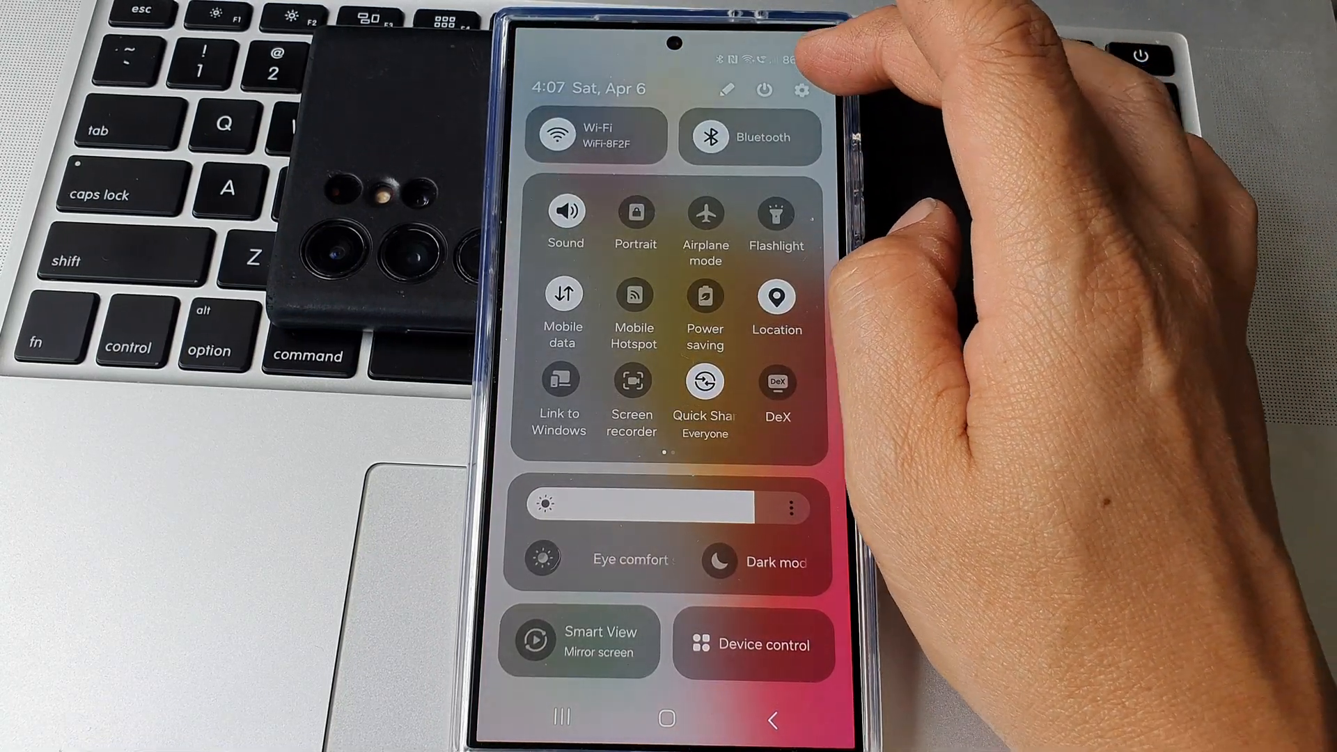
Step: Open Settings and scroll to reach the Power saving page and its options
left_click(801, 90)
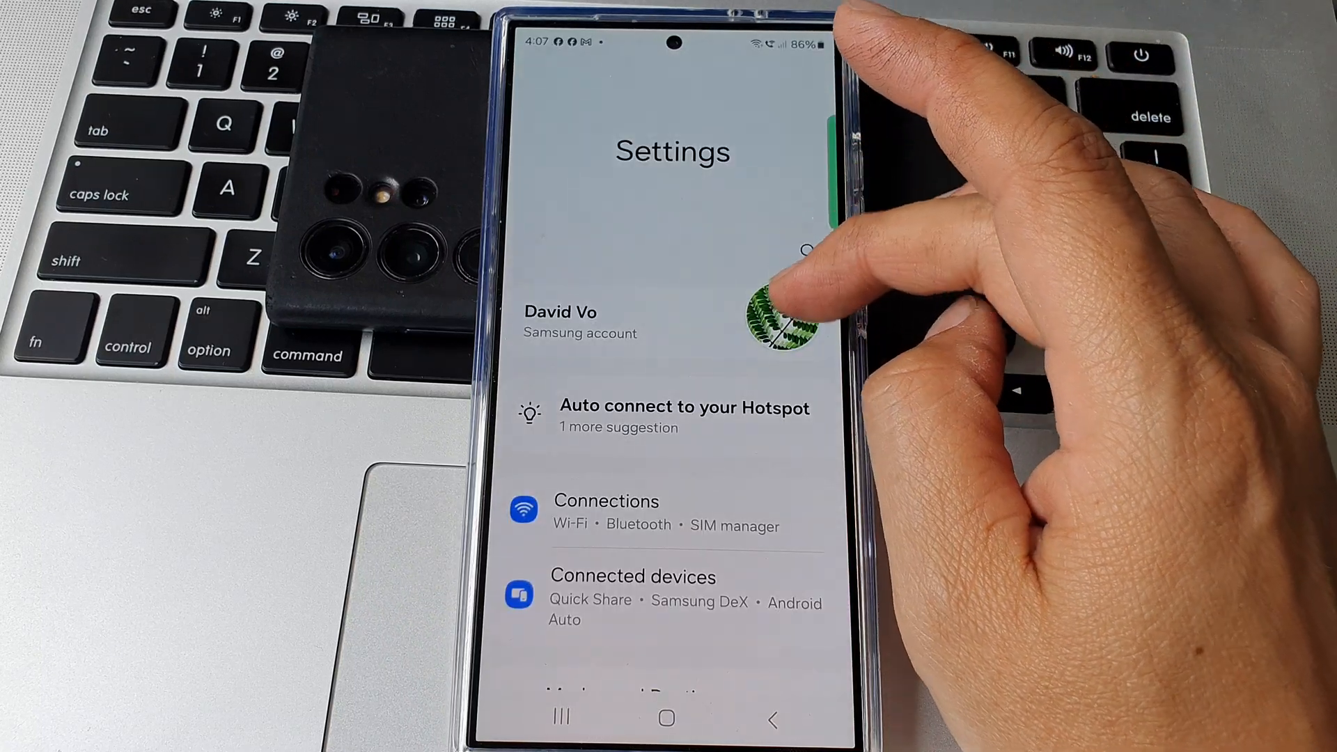
scroll("up", 3)
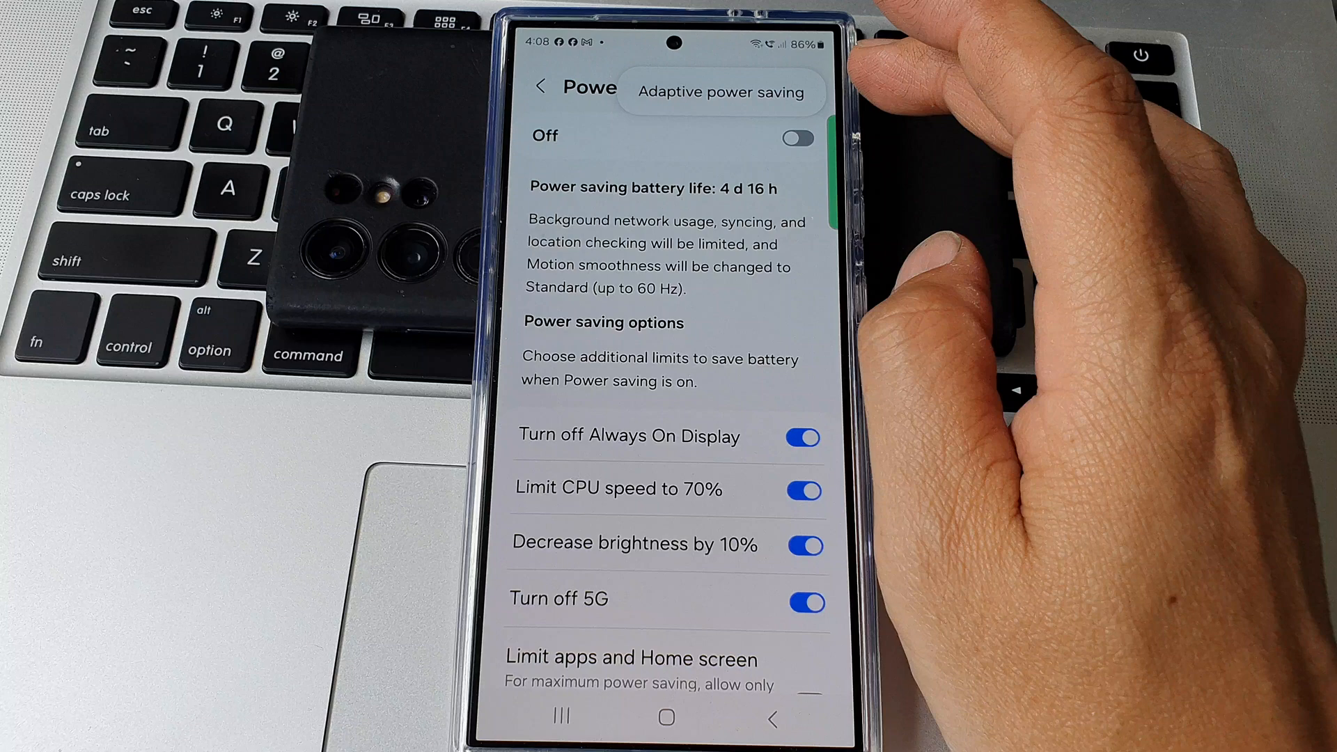
Step: View the Adaptive power saving page, still off, then go back to Power saving
left_click(722, 91)
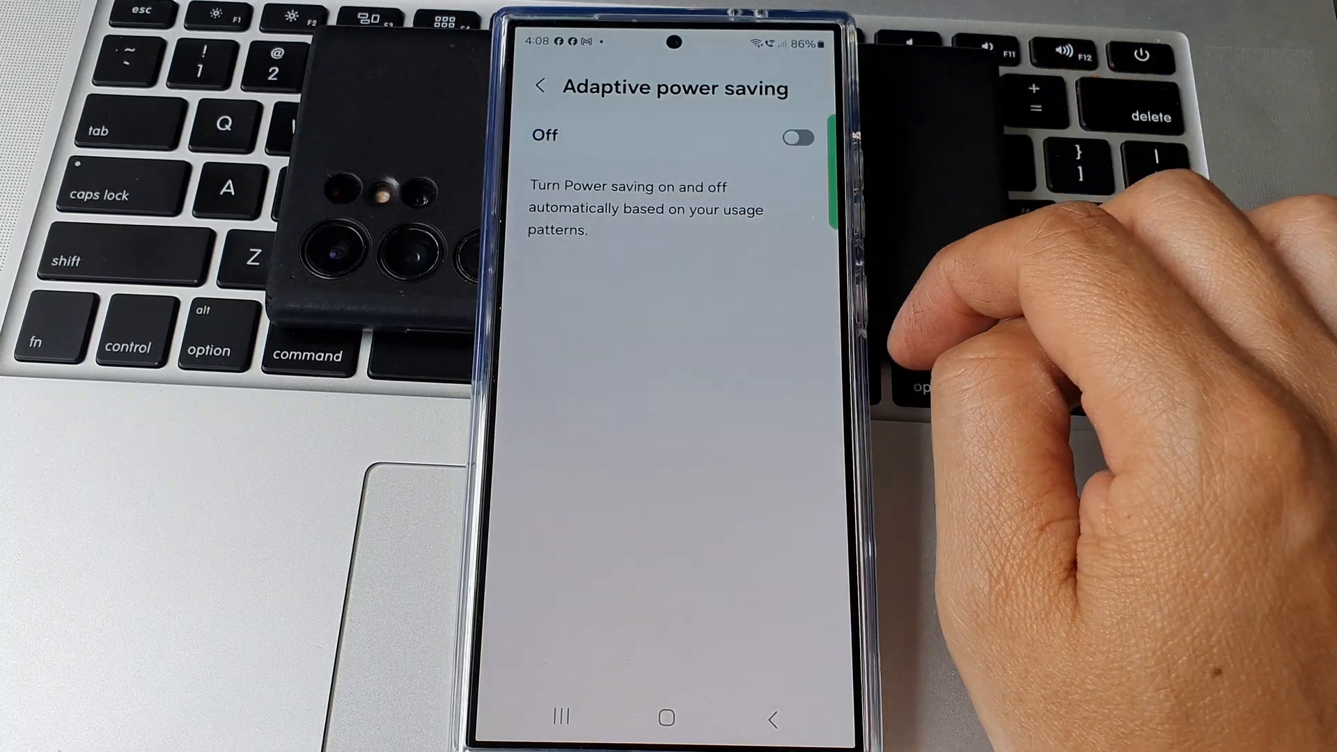
left_click(797, 137)
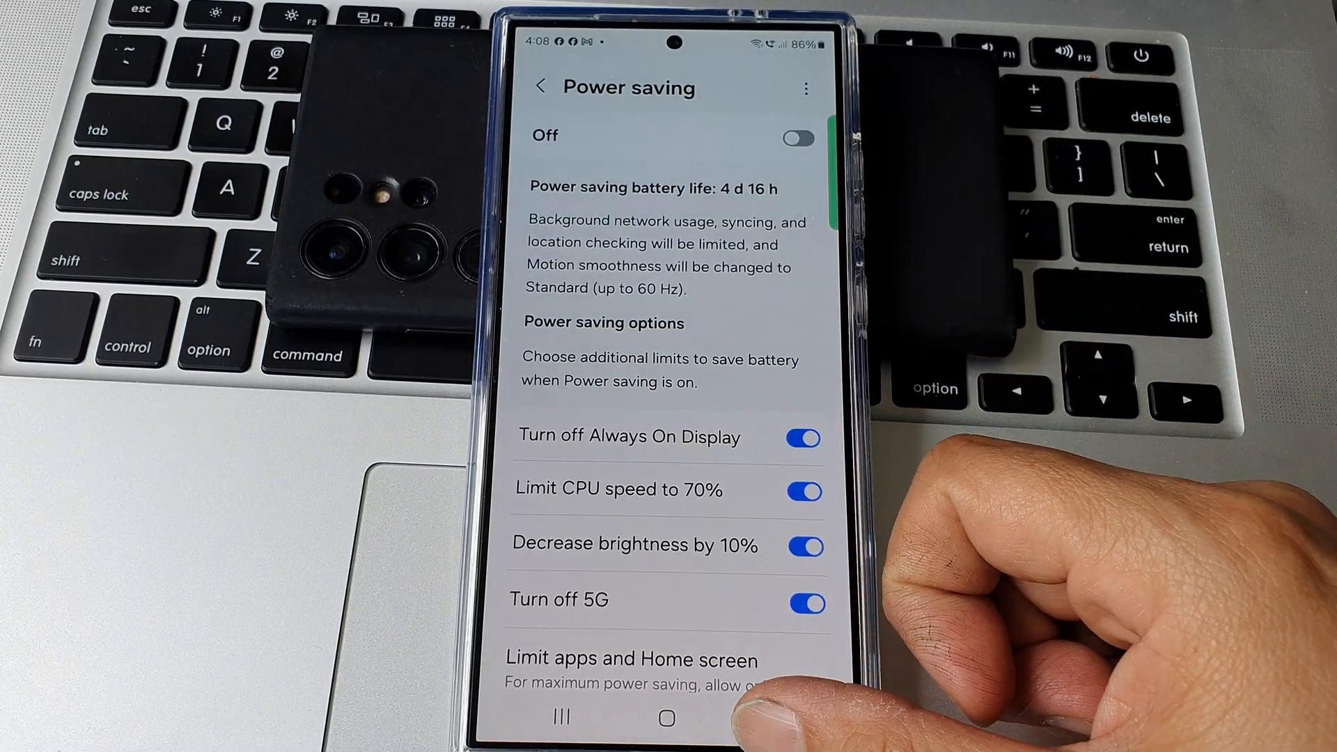
Step: Back out to the Battery page, then go to the Android home screen
left_click(540, 87)
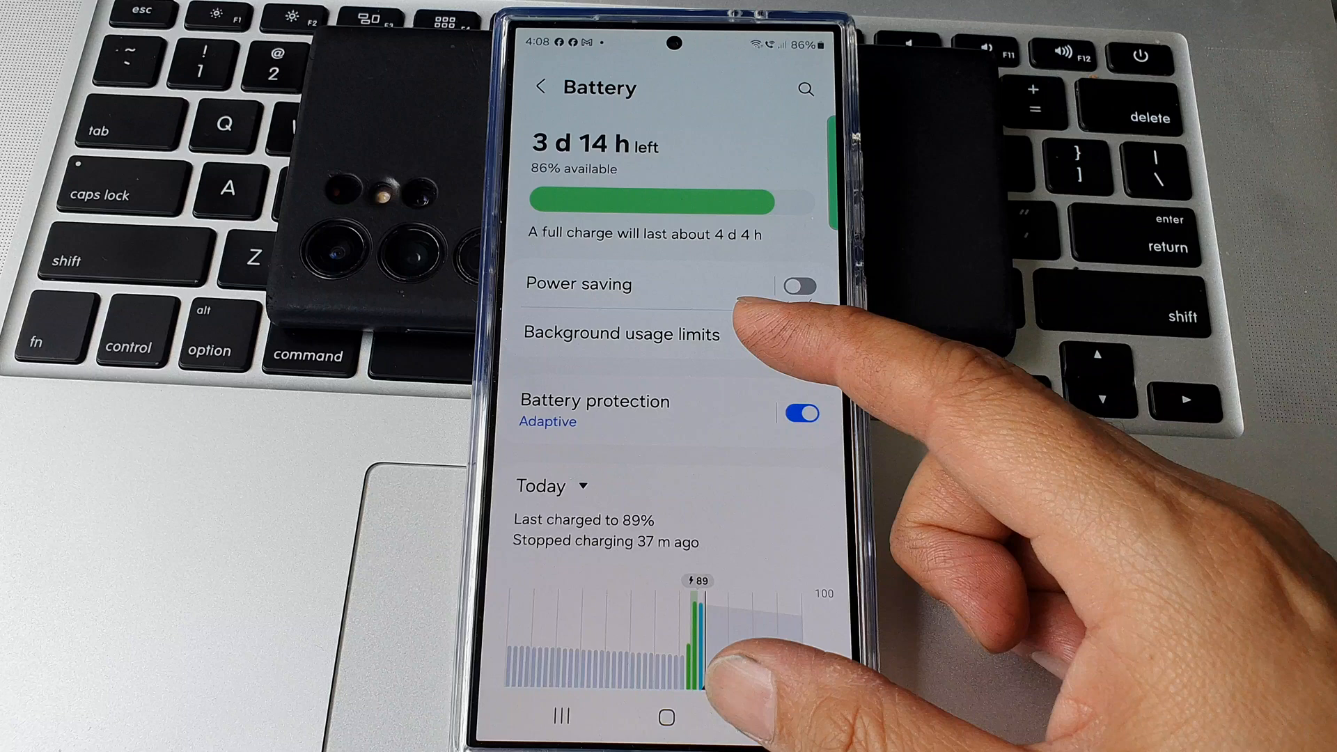
left_click(664, 717)
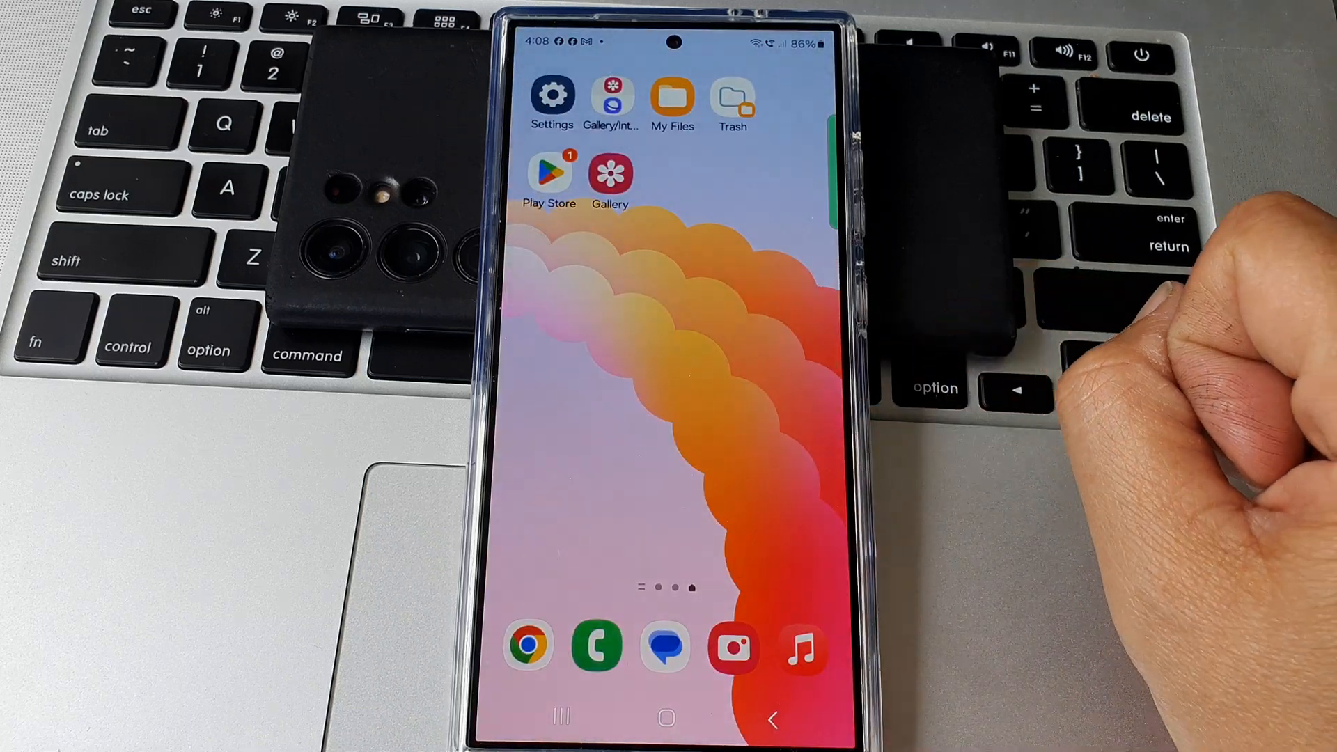